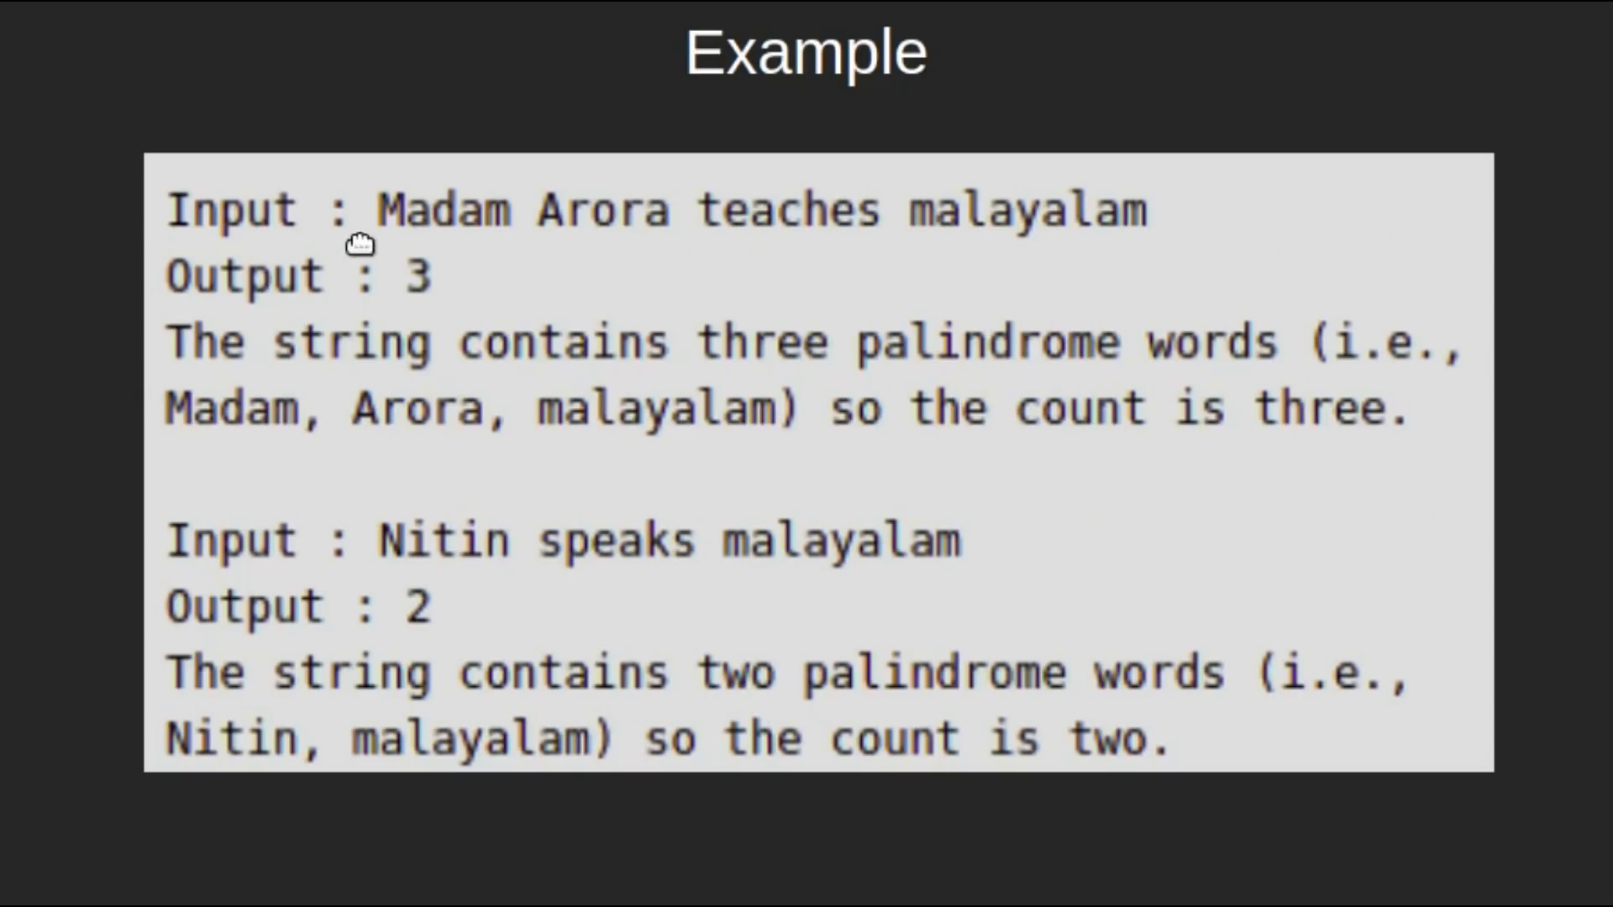
mouse_move(512, 289)
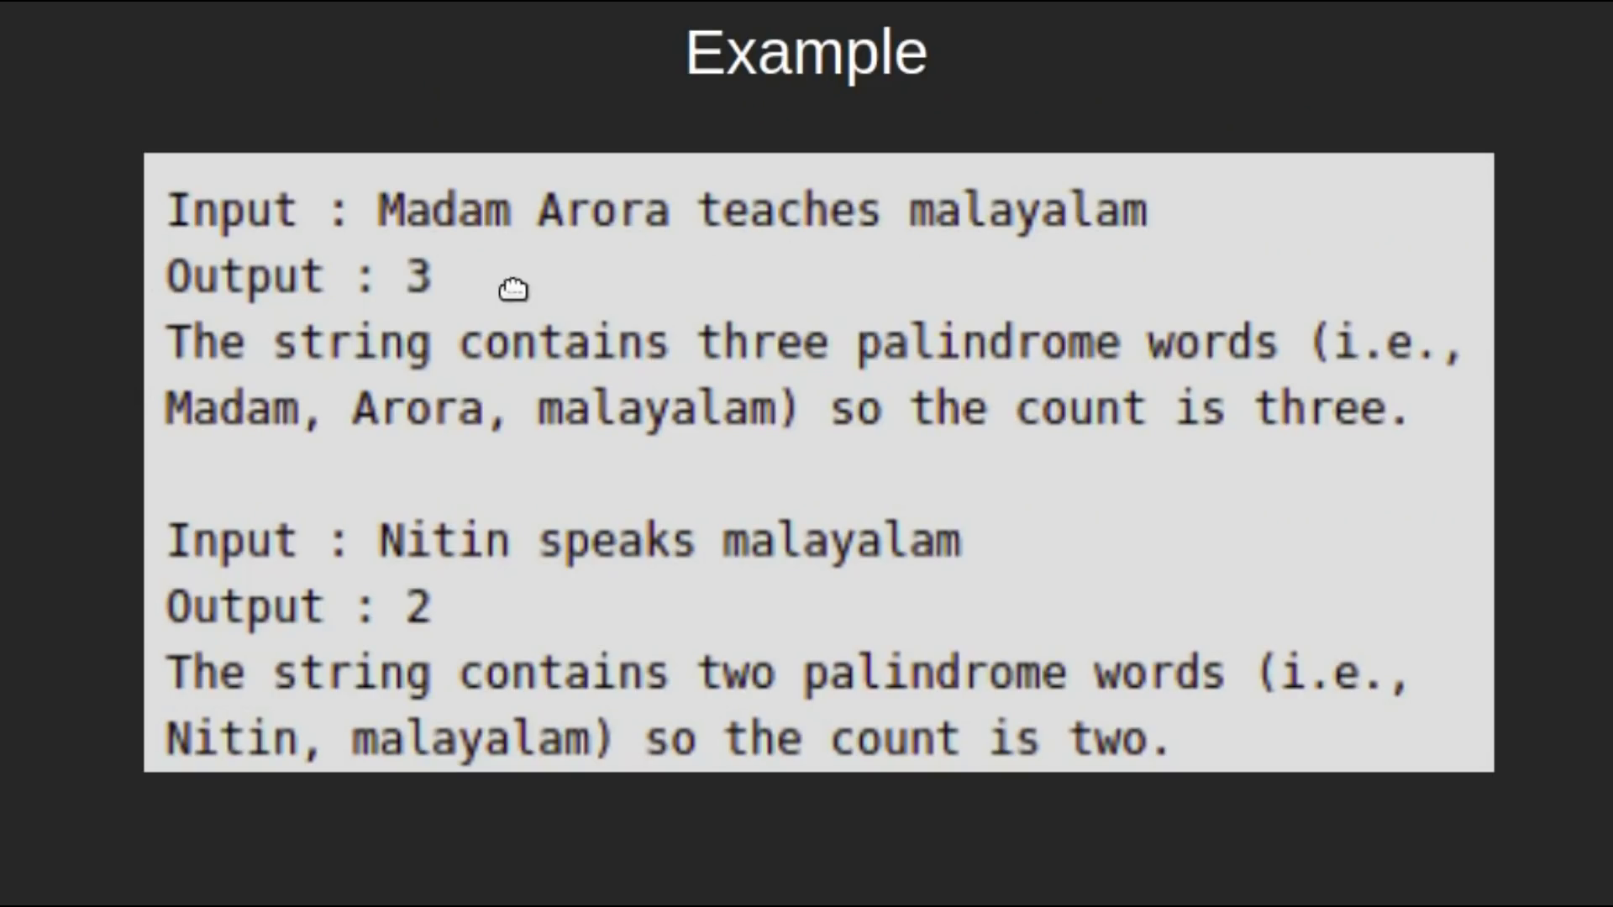
mouse_move(489, 389)
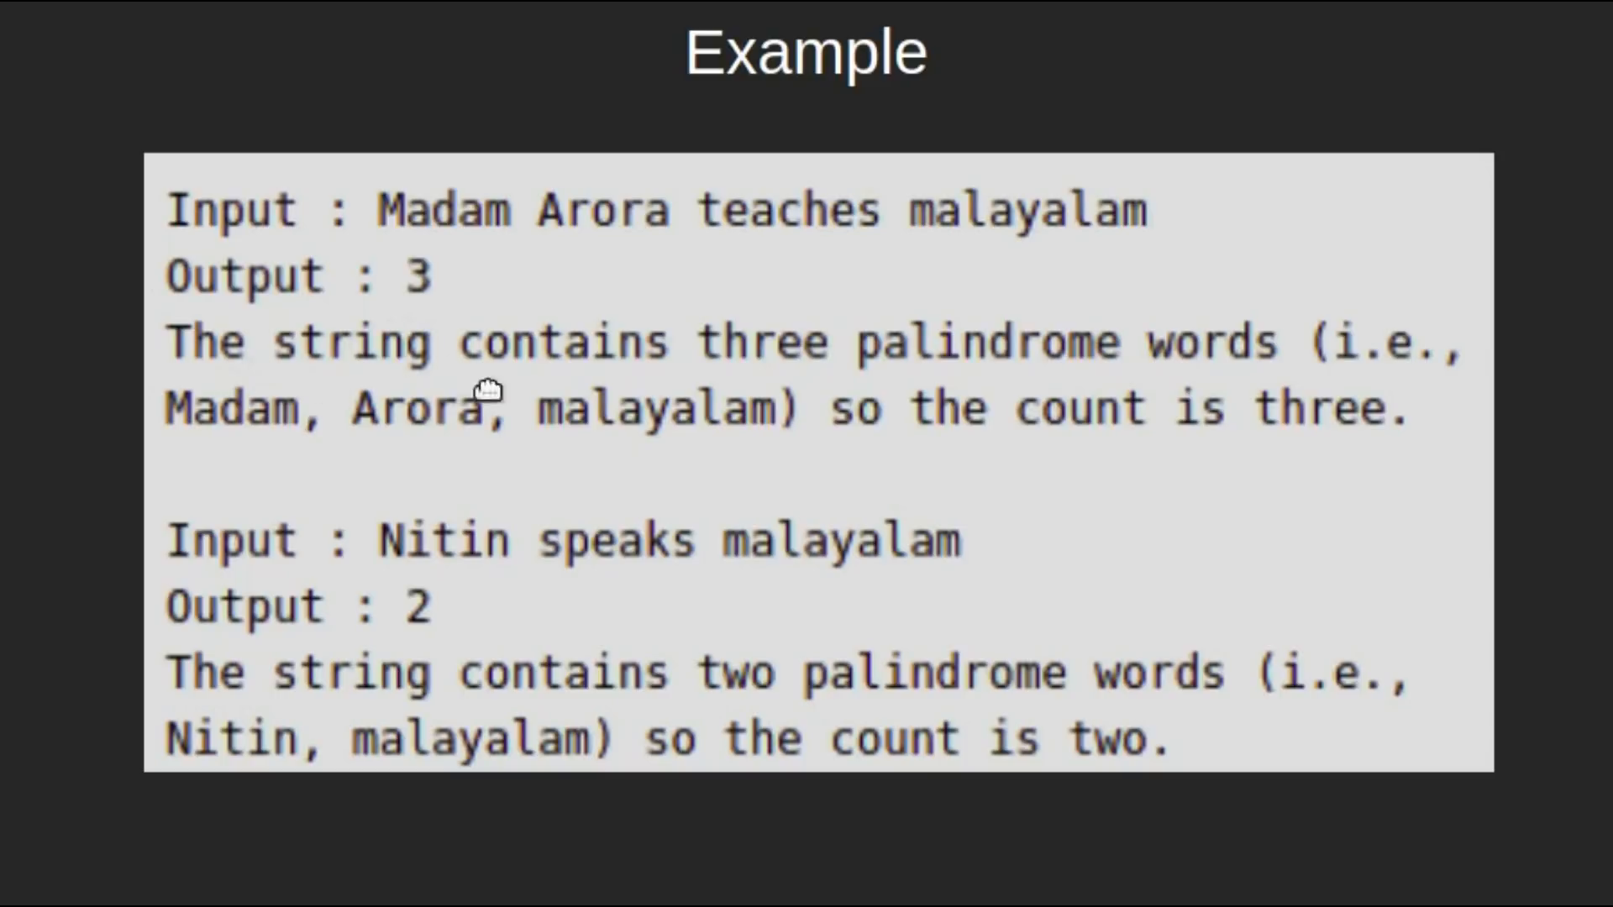
mouse_move(293, 470)
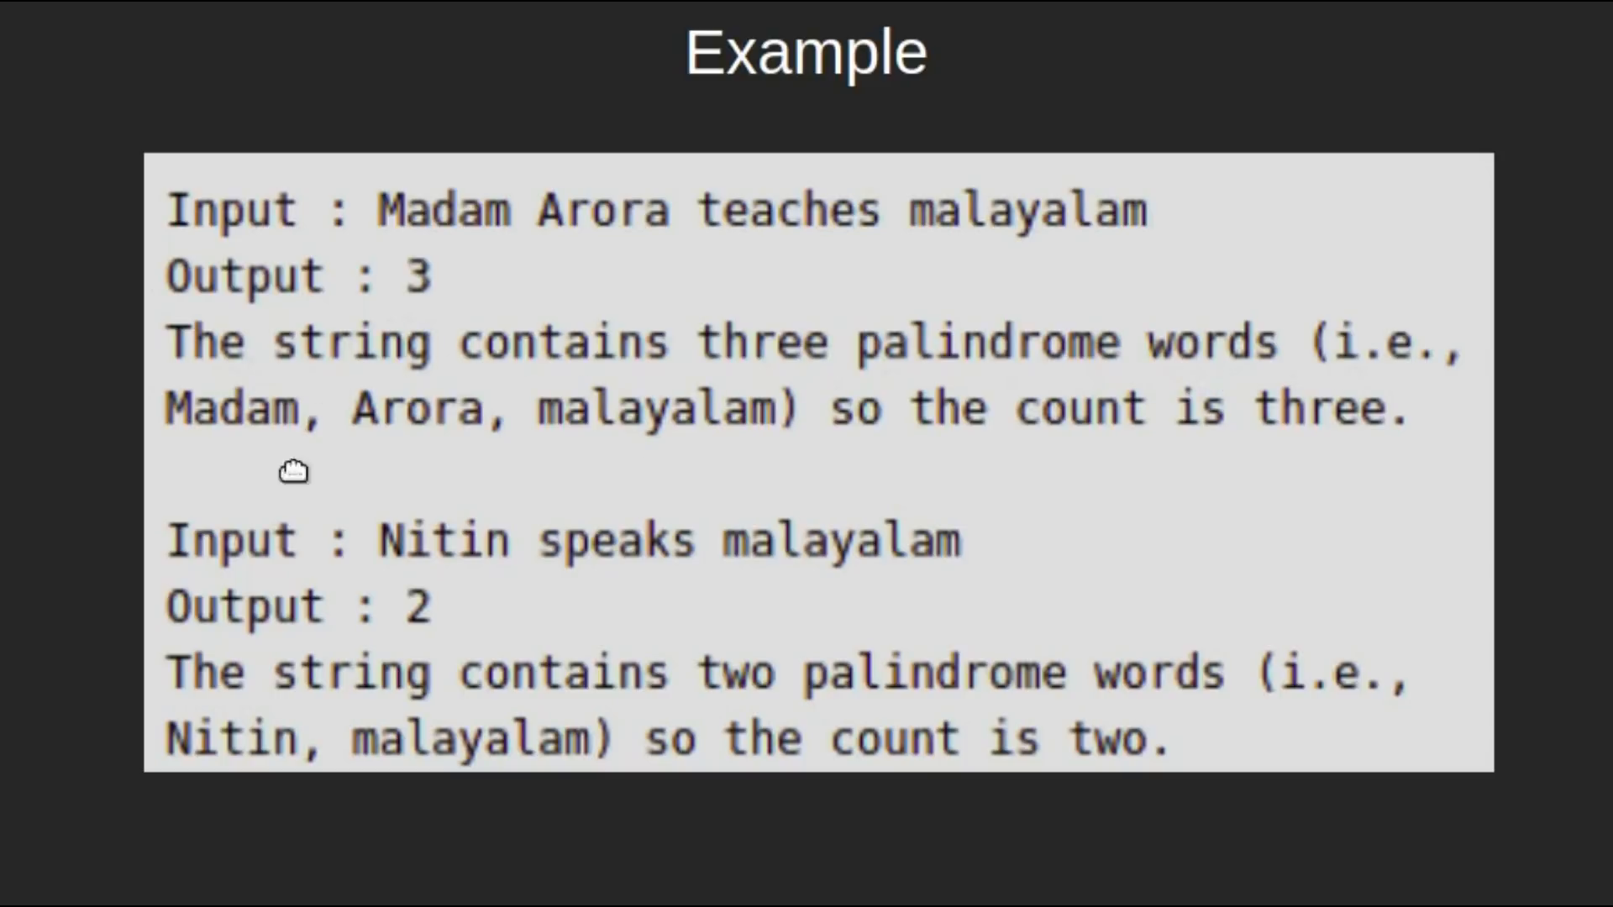
mouse_move(461, 458)
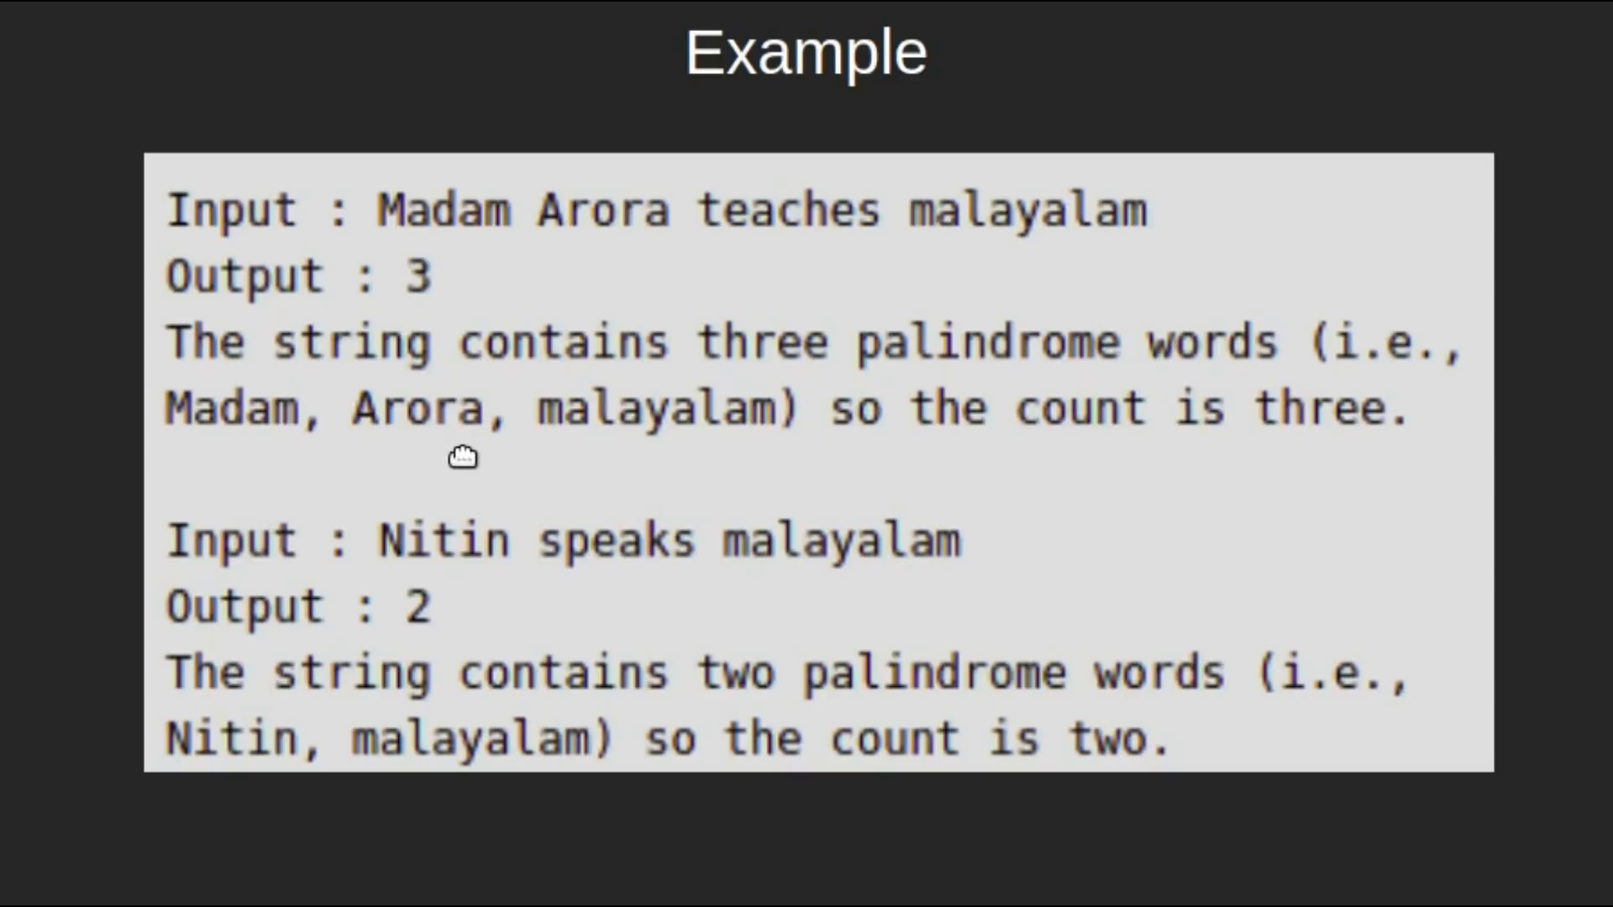
mouse_move(887, 445)
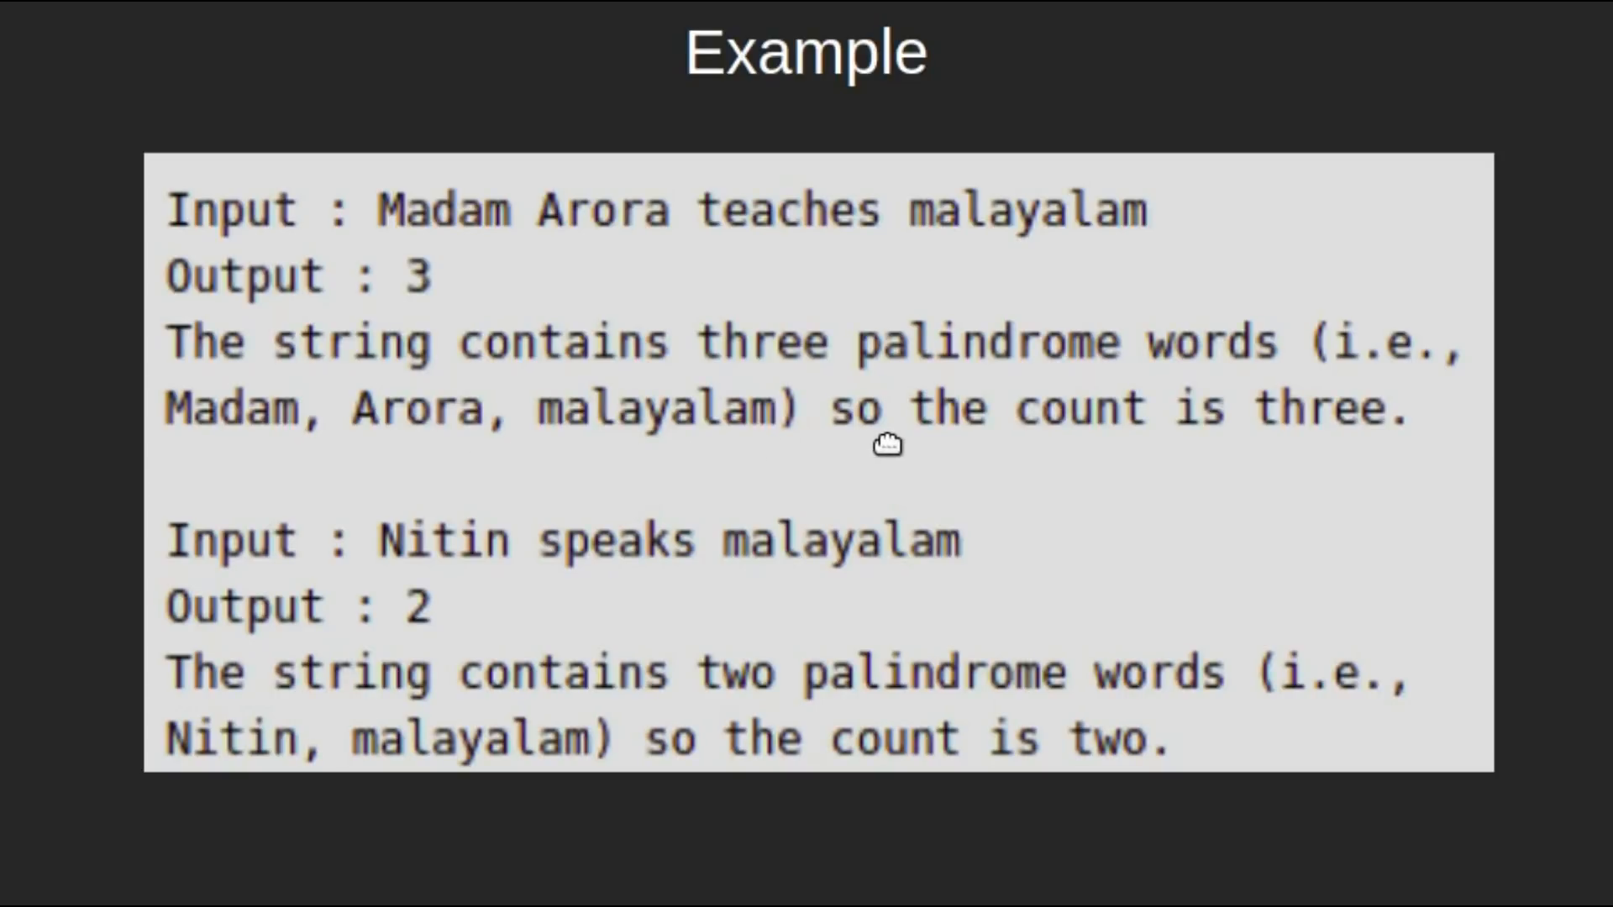
mouse_move(1080, 508)
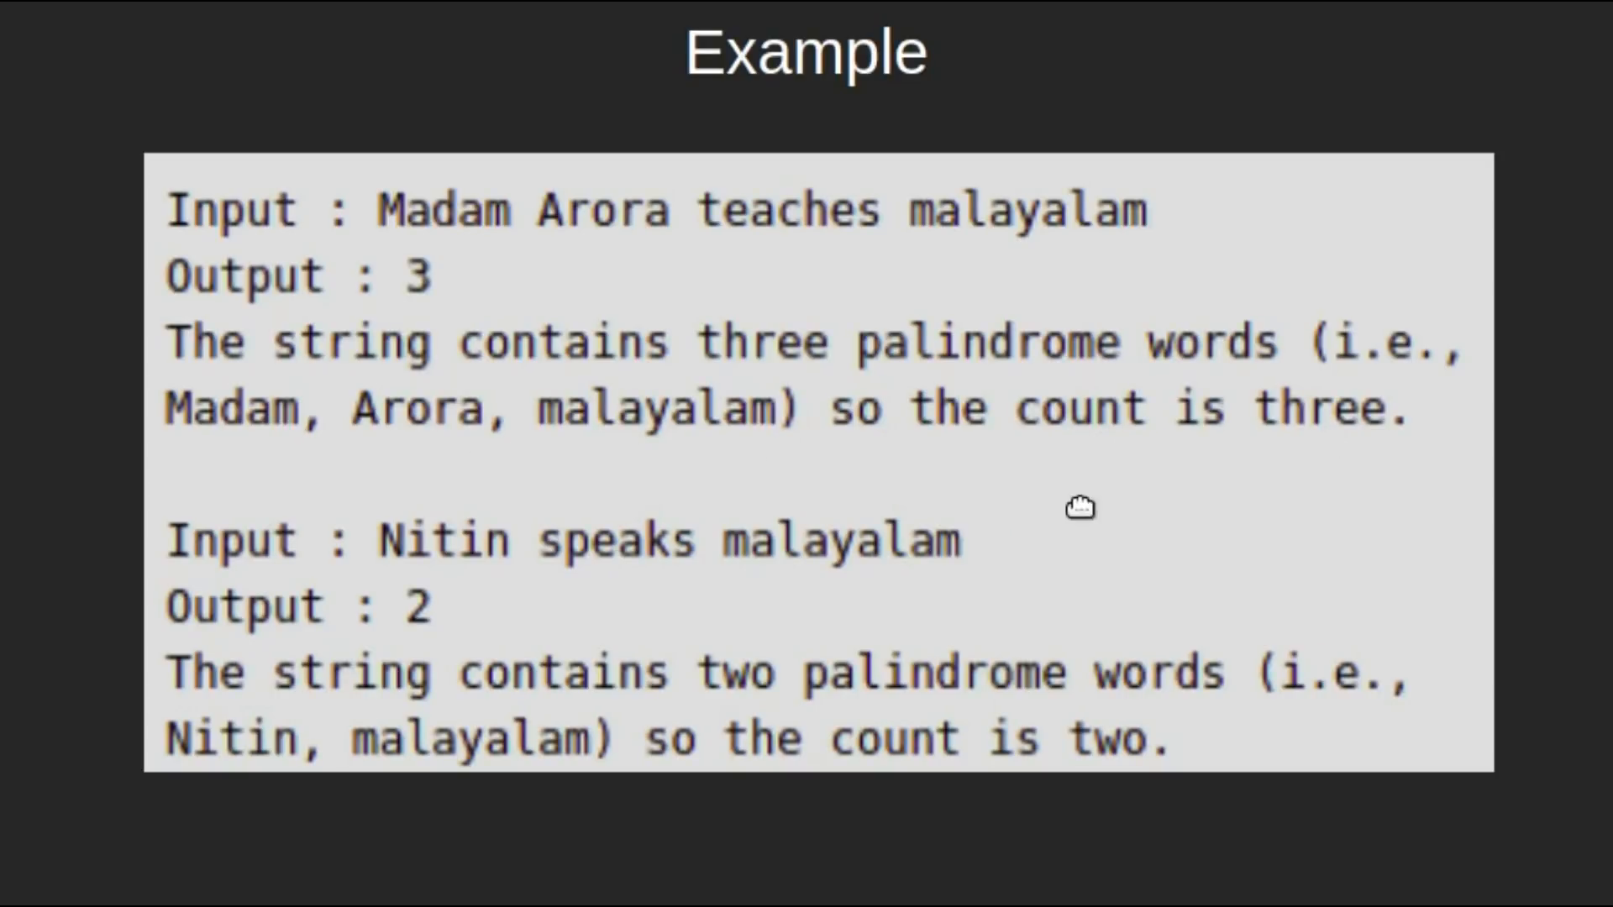
mouse_move(858, 588)
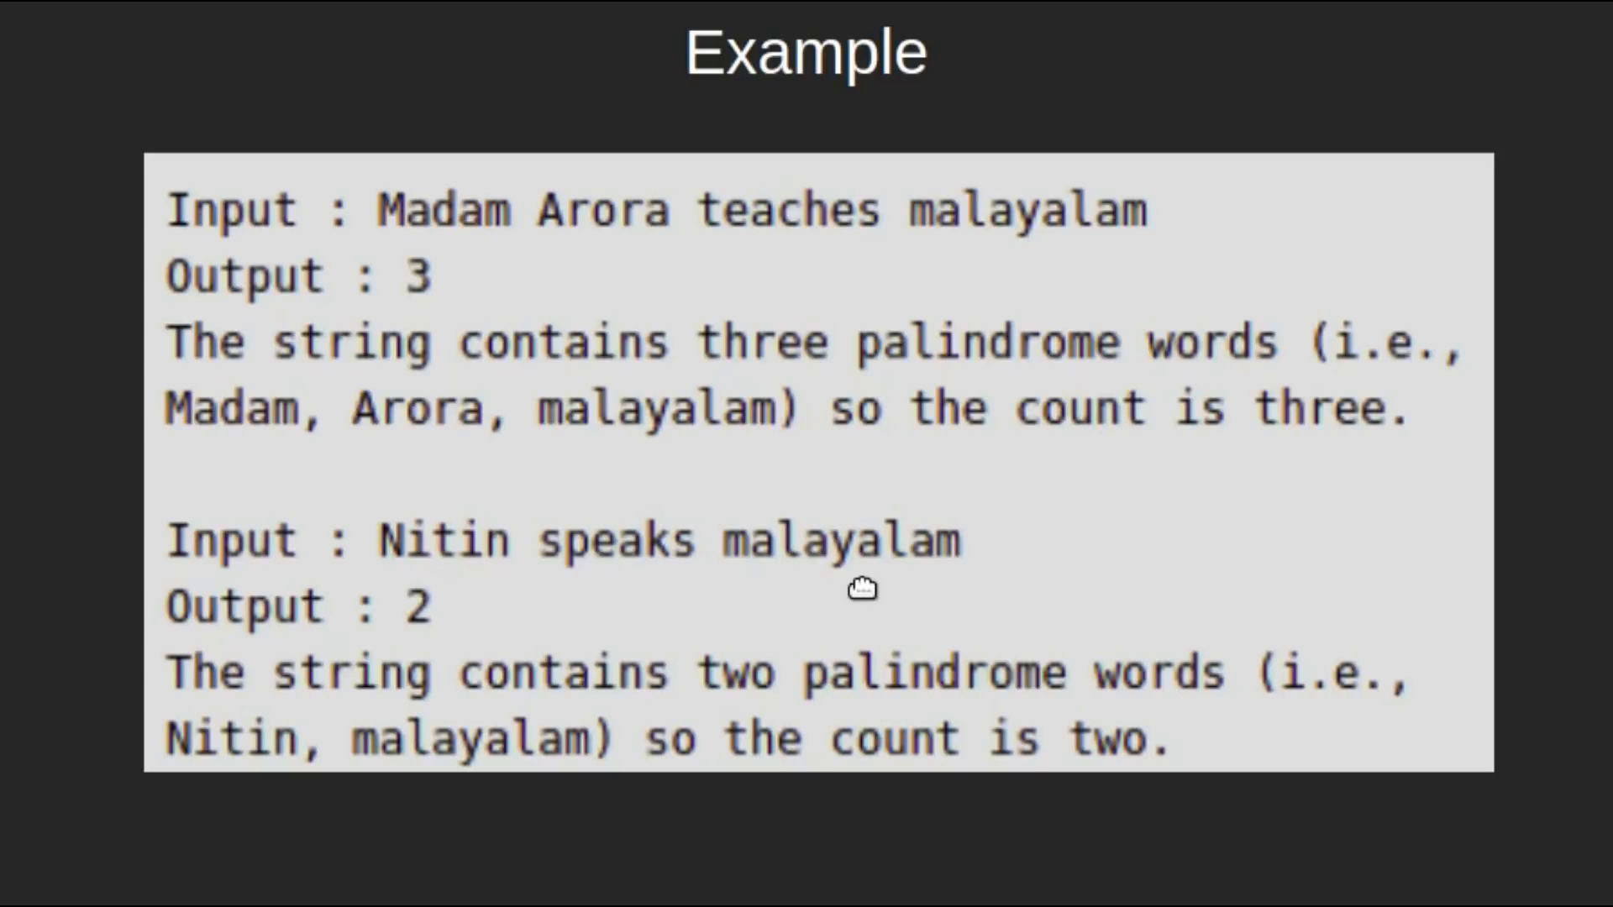
mouse_move(485, 817)
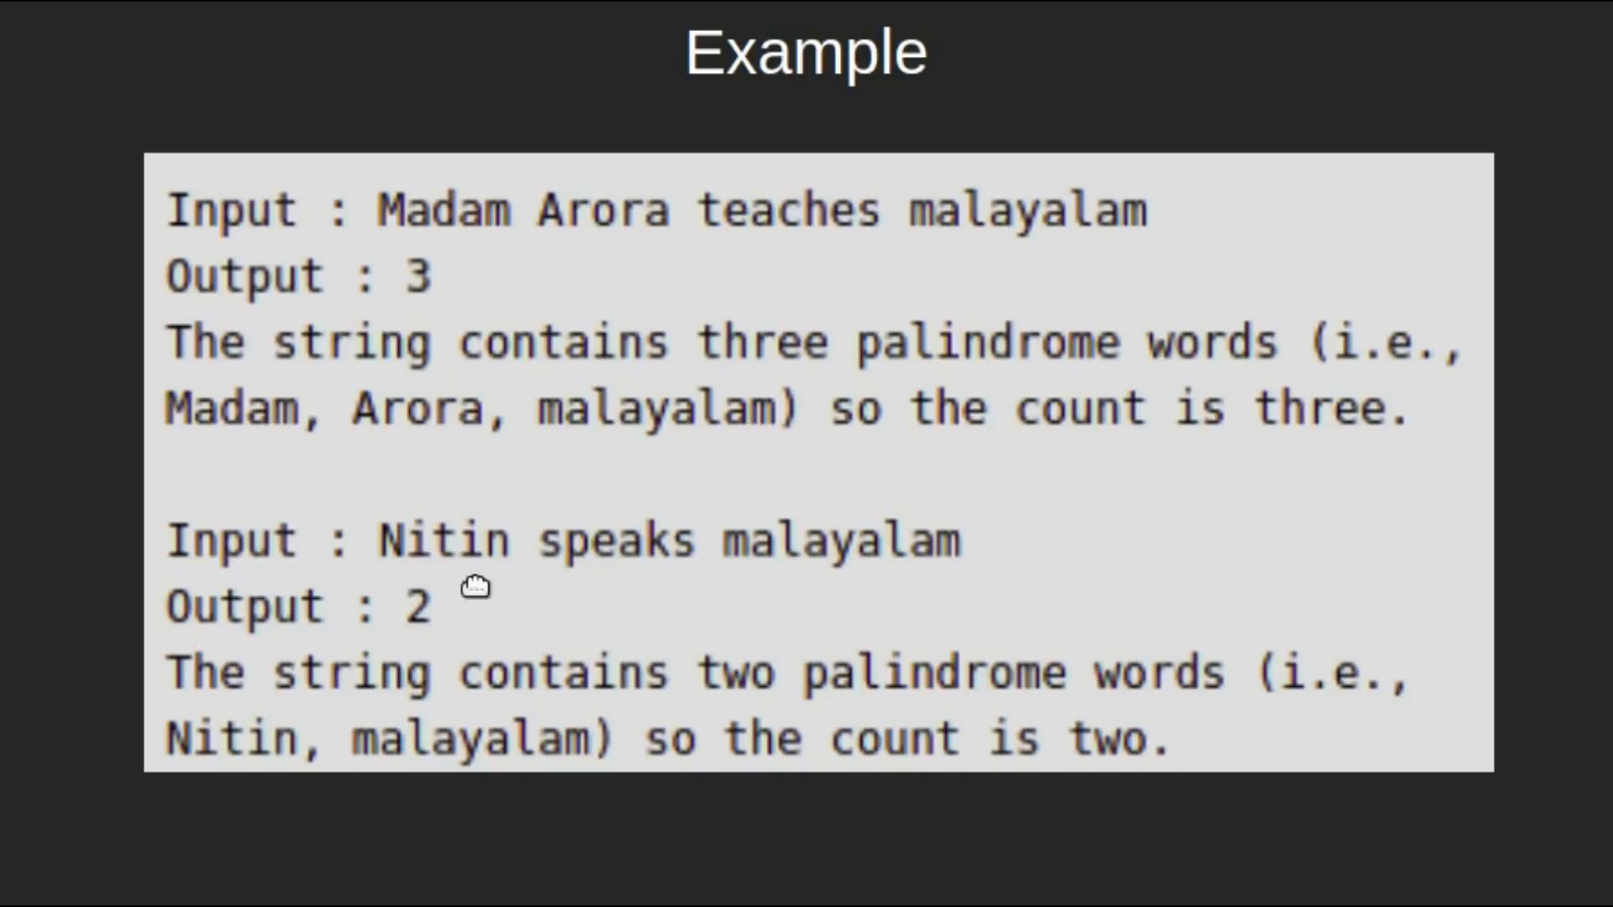
mouse_move(558, 646)
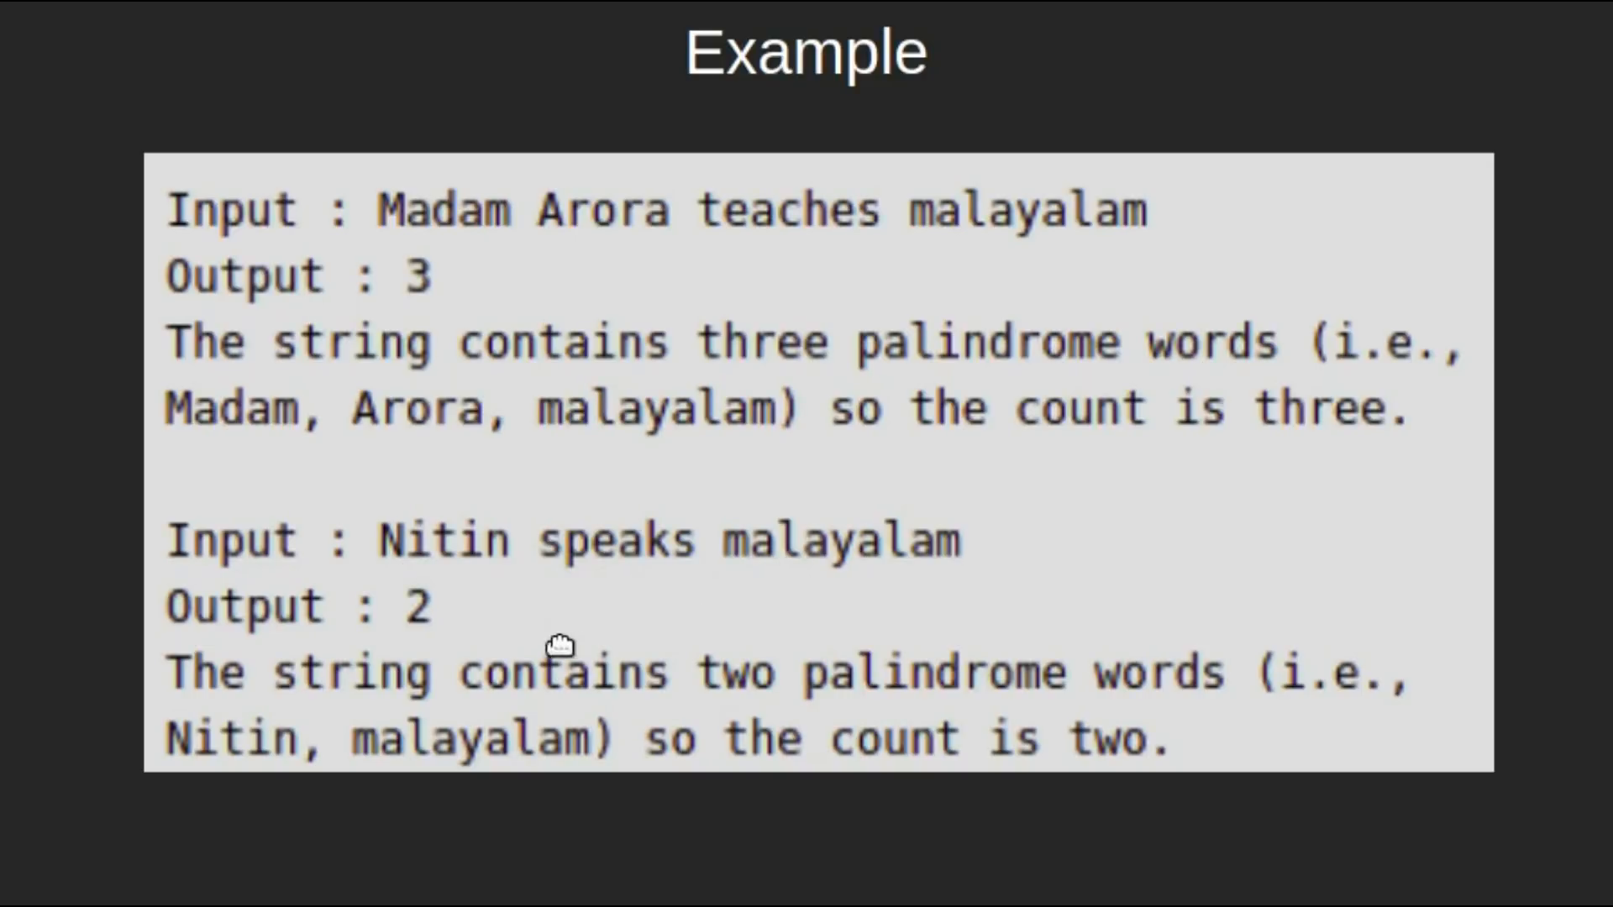
mouse_move(425, 638)
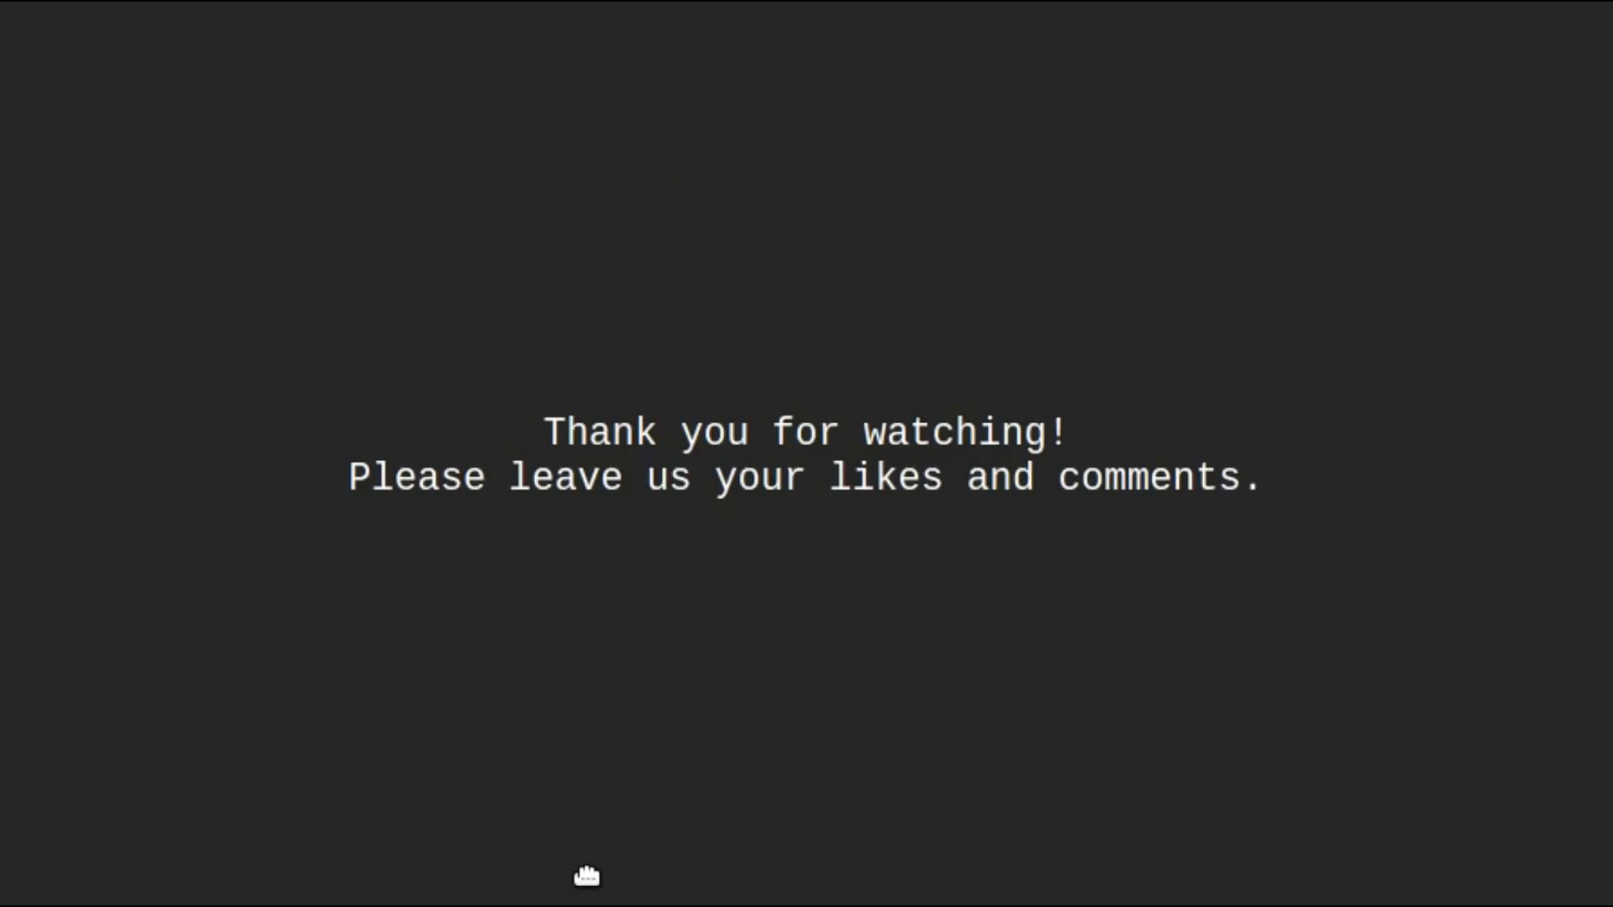
mouse_move(595, 780)
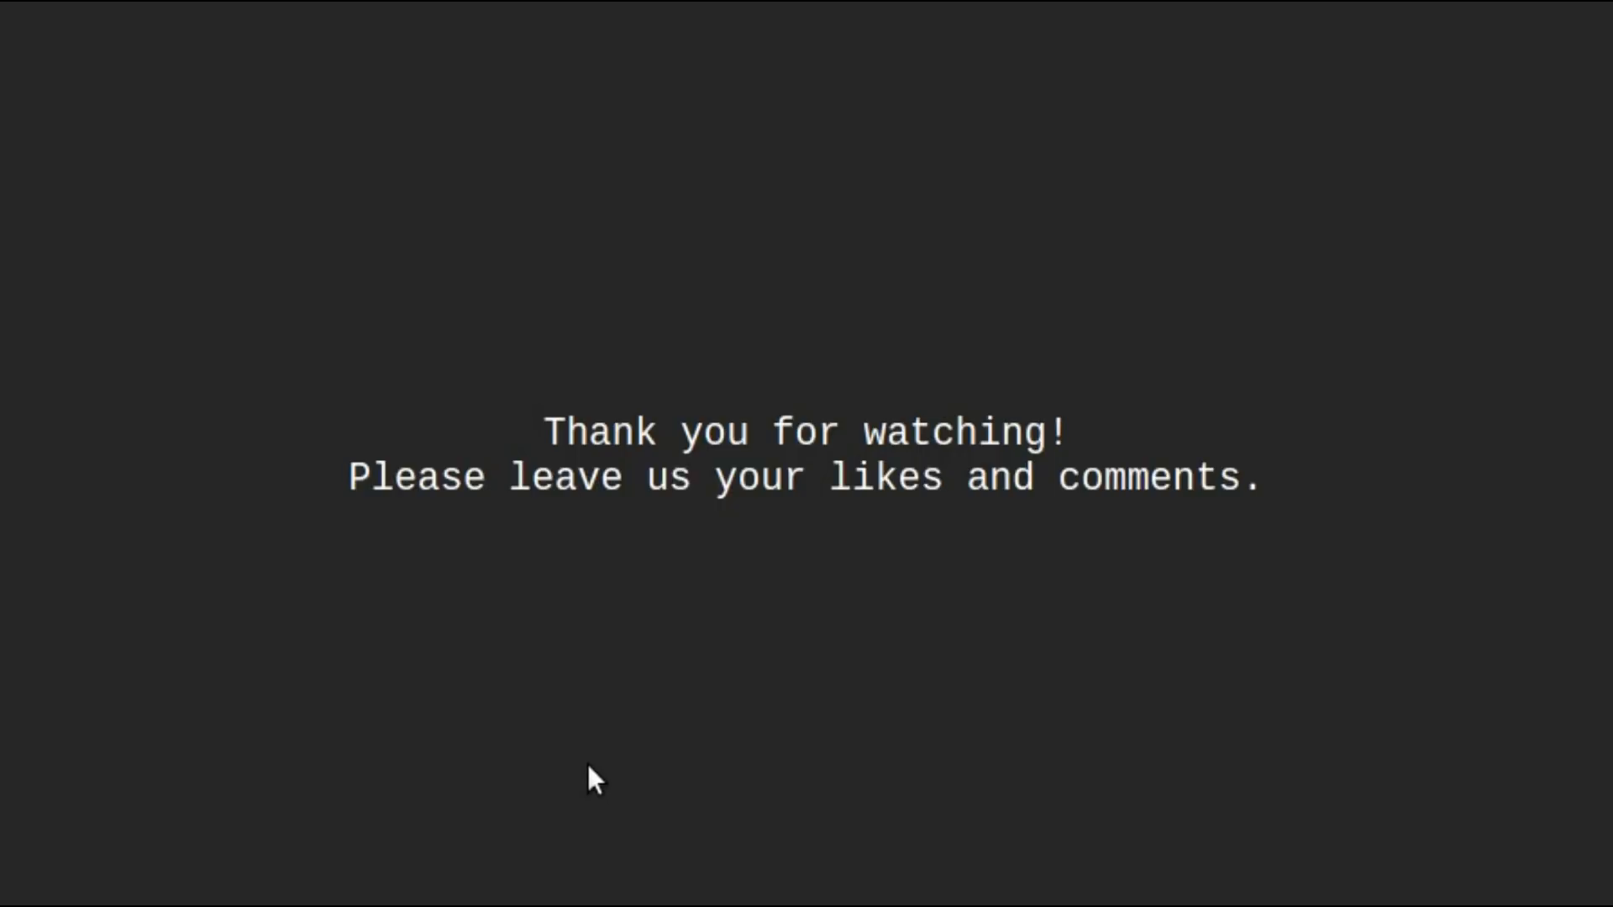